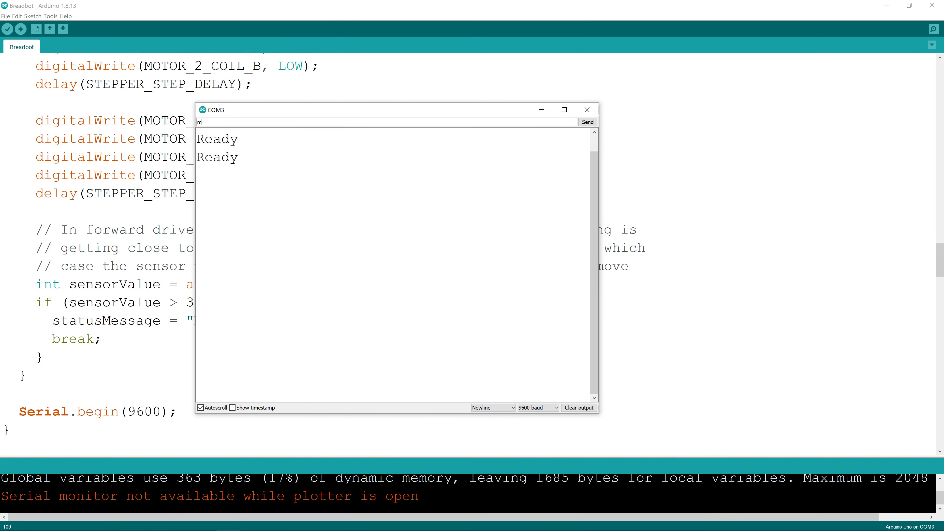
# - Send the 'moveServo' command to the Breadbot sketch over the Serial Monitor
pyautogui.click(587, 122)
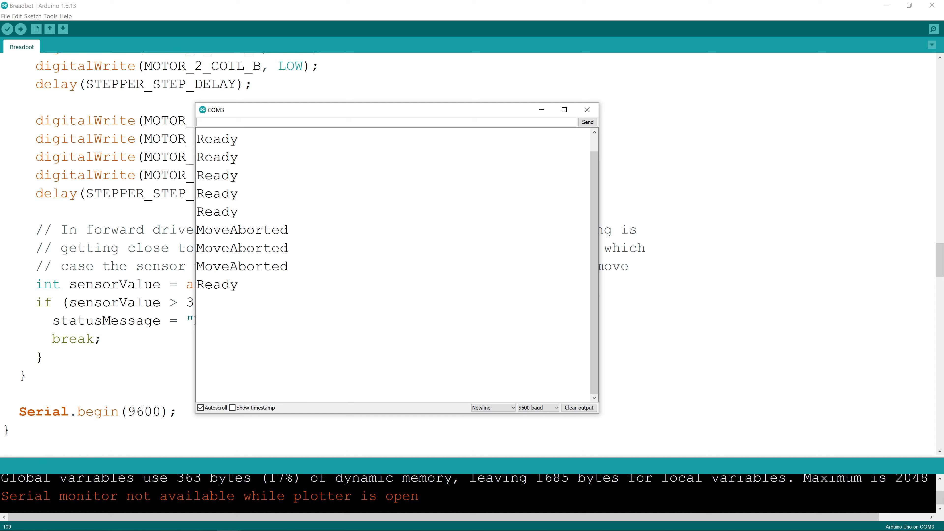
pyautogui.write('moveServo')
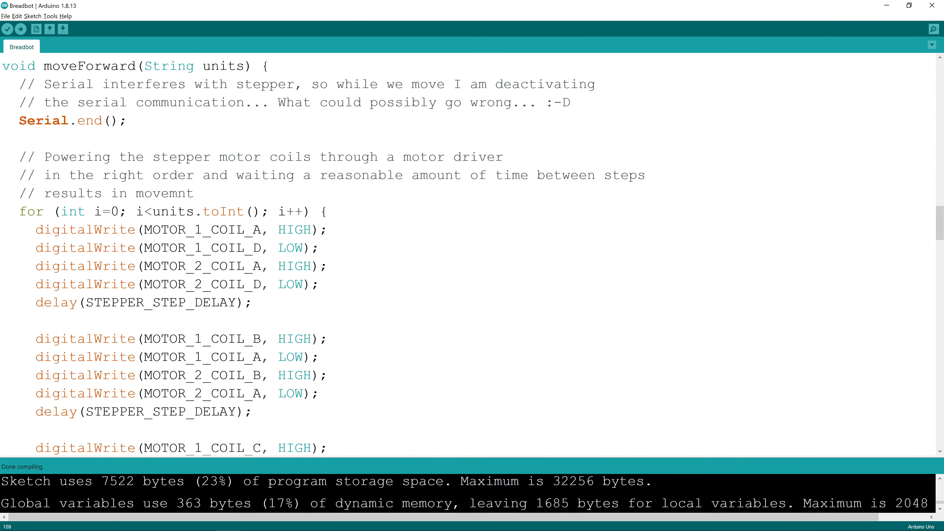
# - Review moveForward's stepping loop down to Serial.begin(9600), adding ';-)' at the end
pyautogui.click(34, 319)
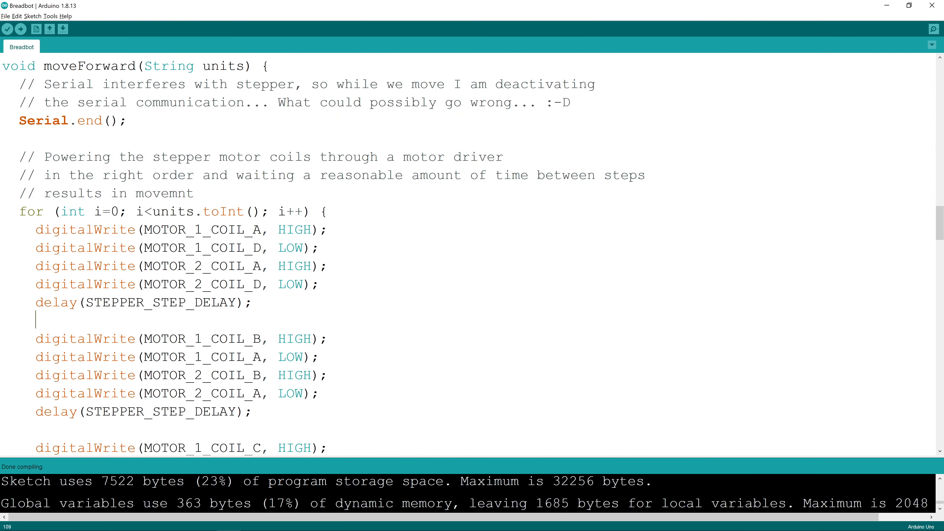
pyautogui.scroll(-3)
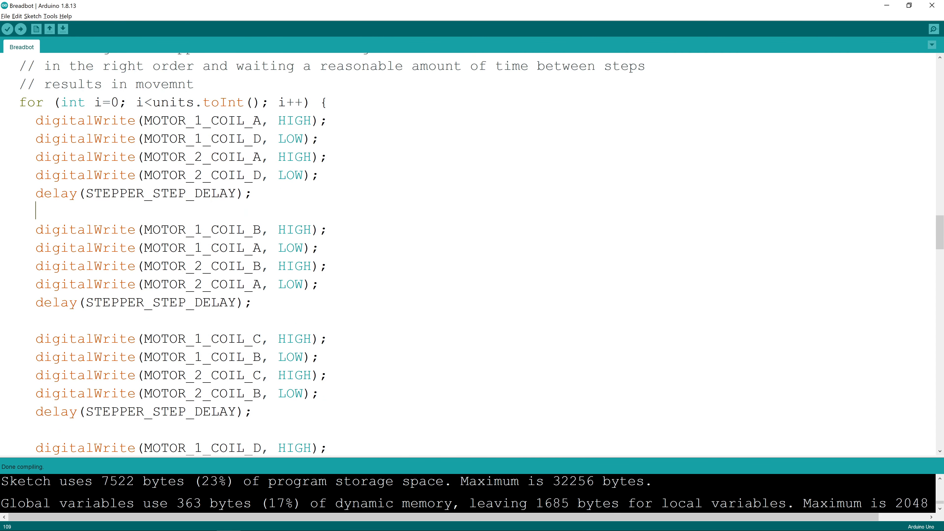
pyautogui.scroll(-3)
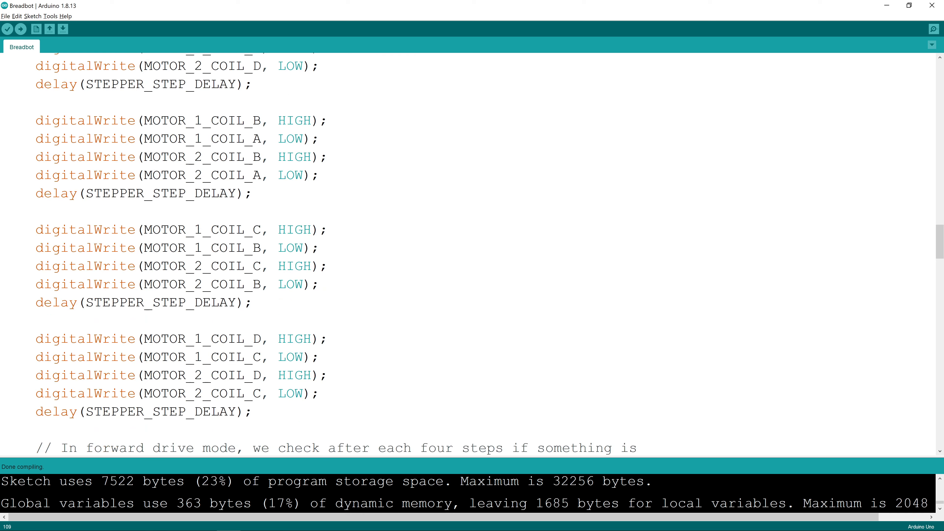
pyautogui.scroll(-3)
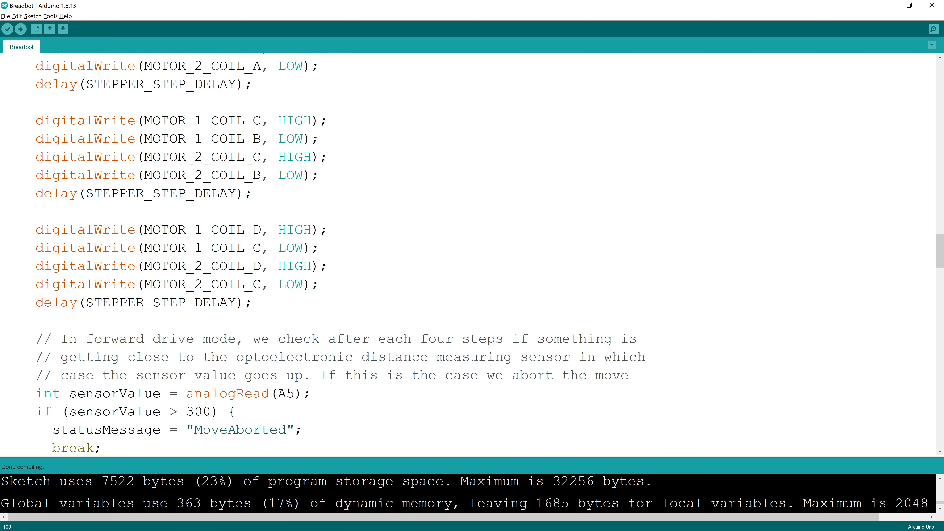
pyautogui.scroll(-3)
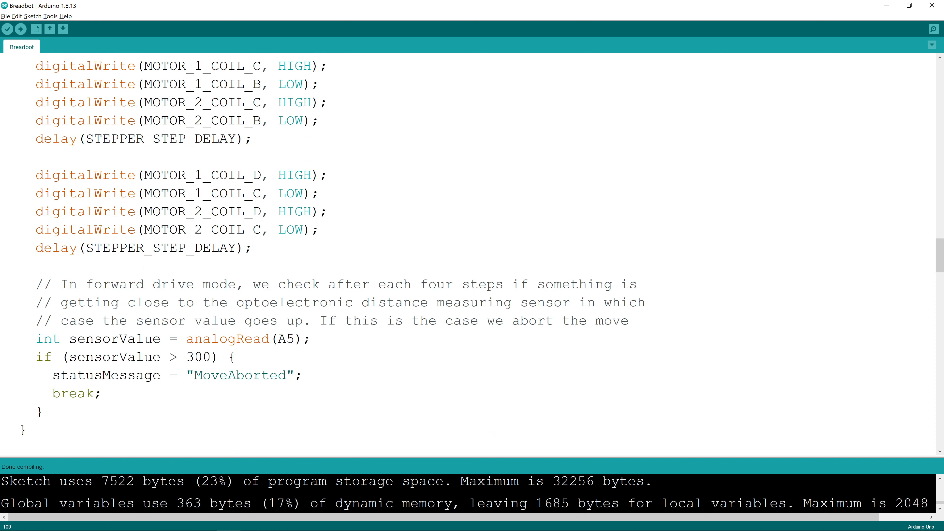
pyautogui.scroll(-3)
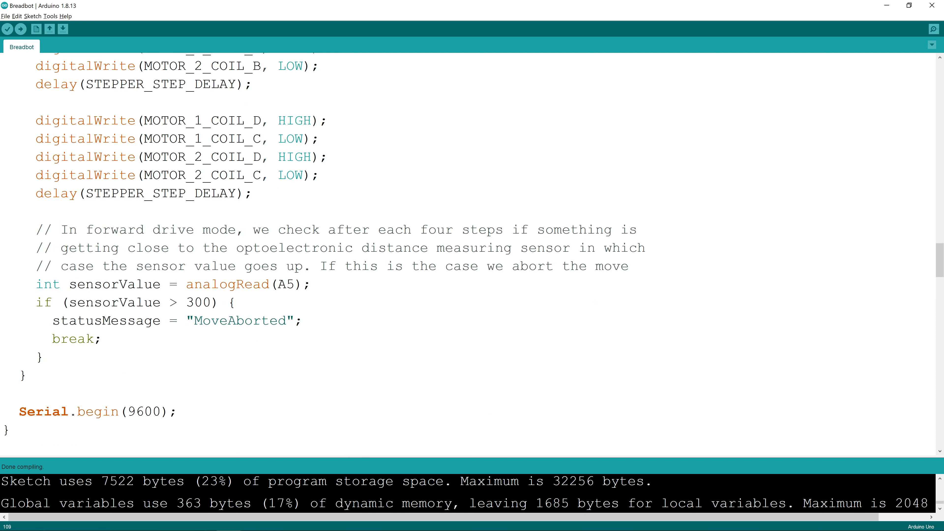
pyautogui.write(';-)')
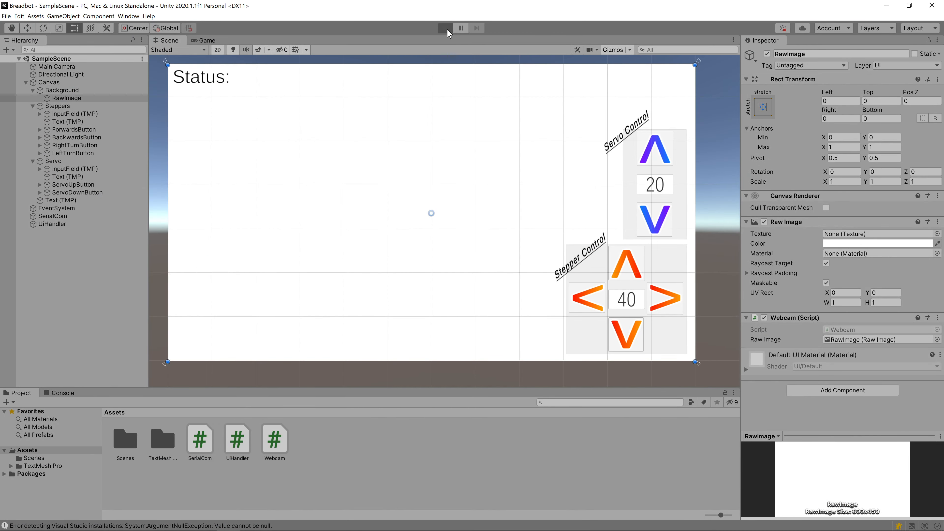
# - Run the Breadbot UI to see the live webcam feed and Ready status, then stop it
pyautogui.click(445, 28)
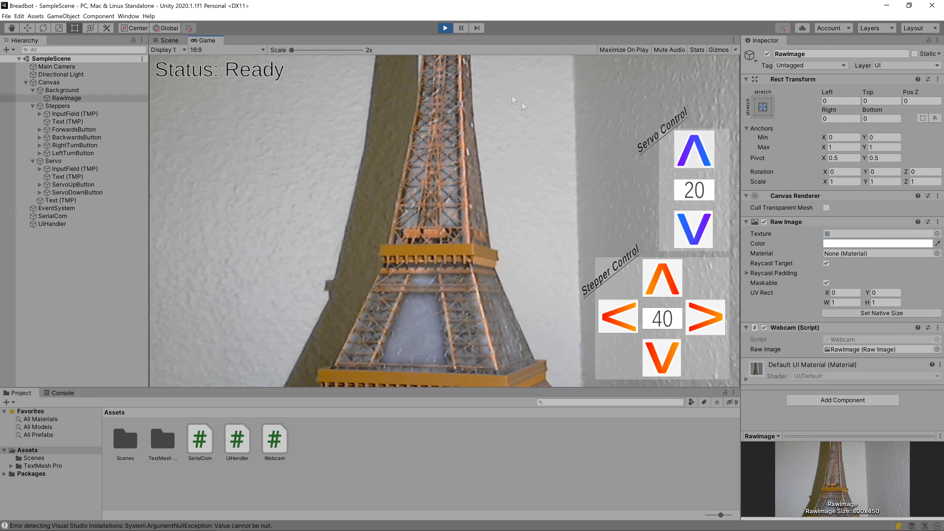
pyautogui.click(445, 28)
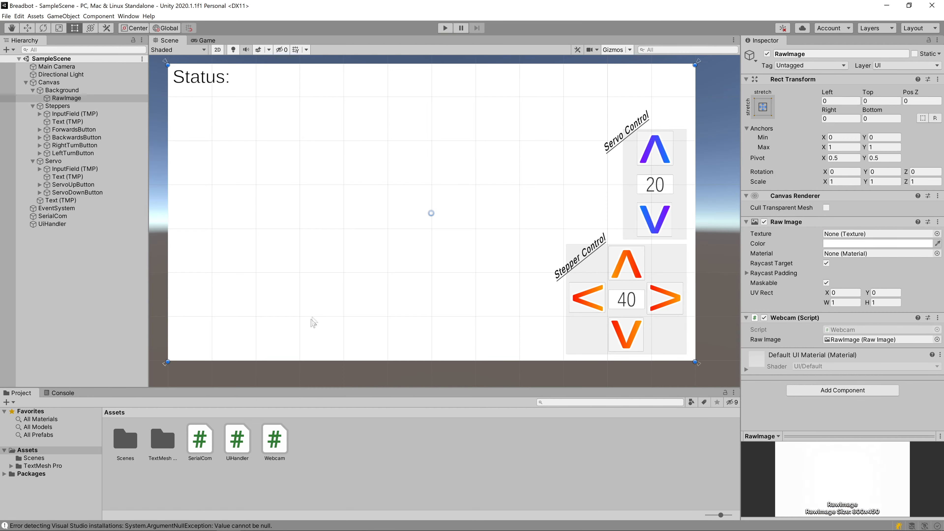
# - Inspect the BackwardsButton, Servo Control label and ServoDownButton objects in the Hierarchy
pyautogui.click(77, 137)
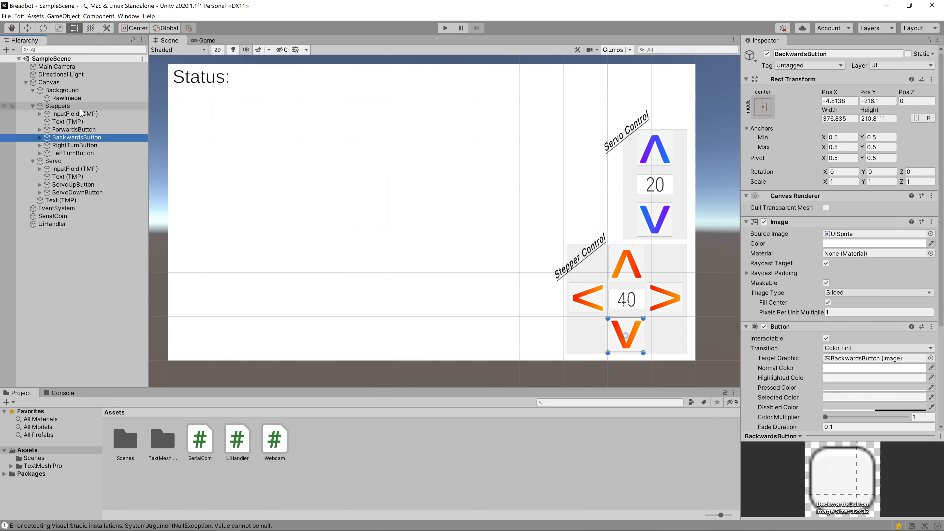
pyautogui.click(67, 176)
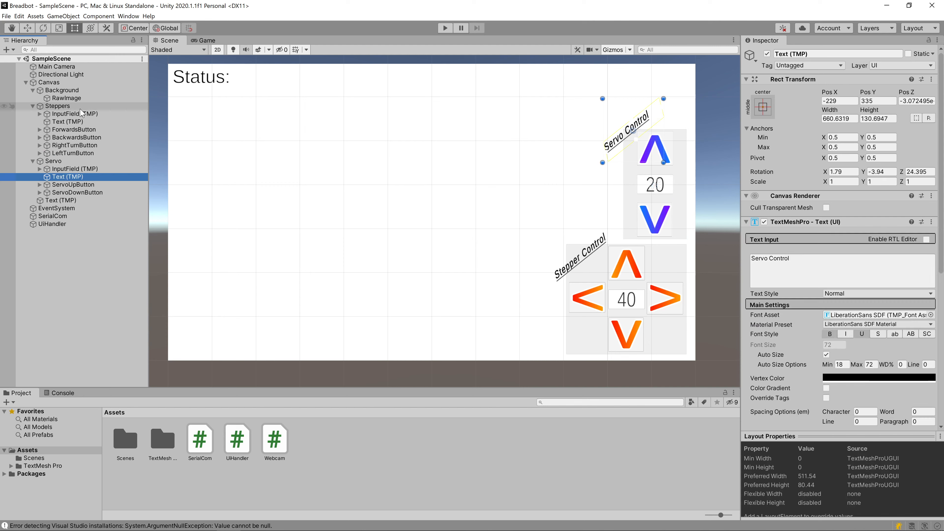
pyautogui.click(78, 192)
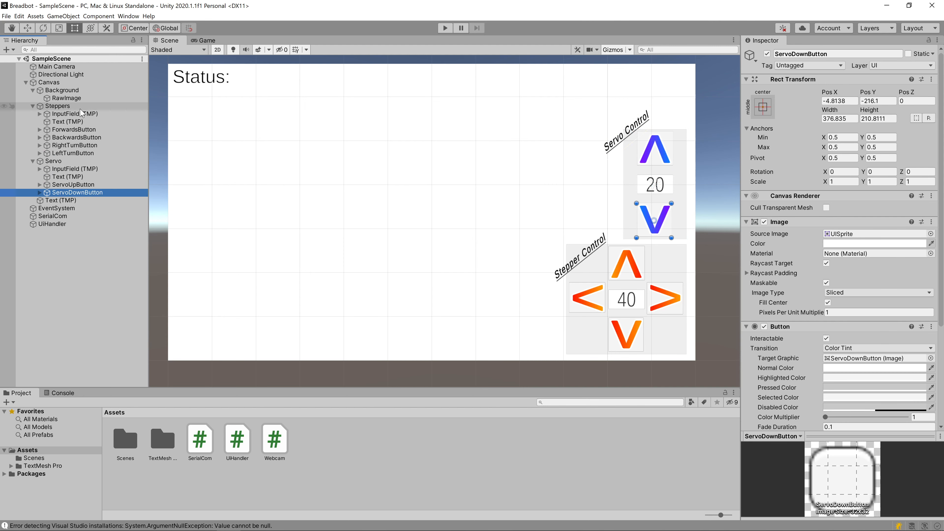